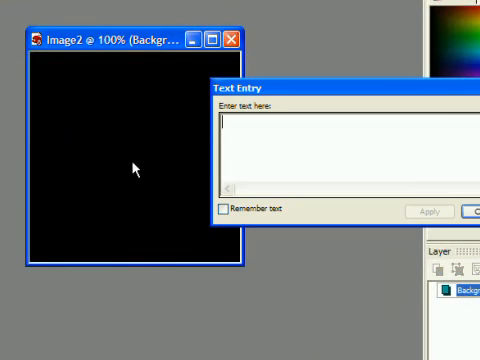
Type 'wondertouch' as the text and apply it to the black image.
text(wonde)
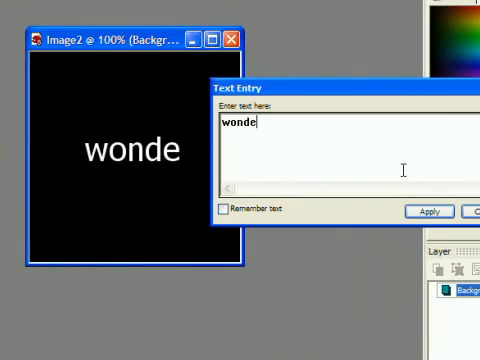
text(rtouch)
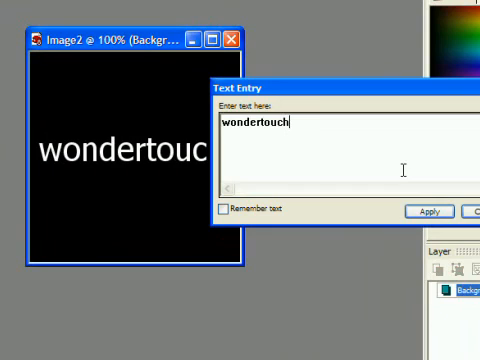
click(427, 211)
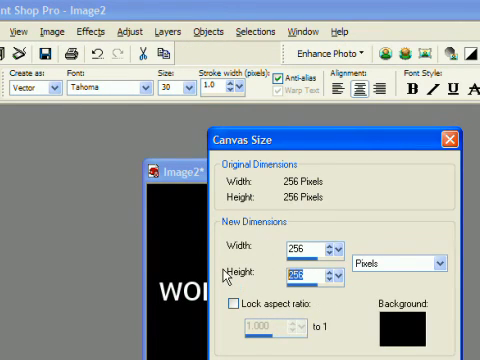
Set the canvas height to 64 pixels.
text(64)
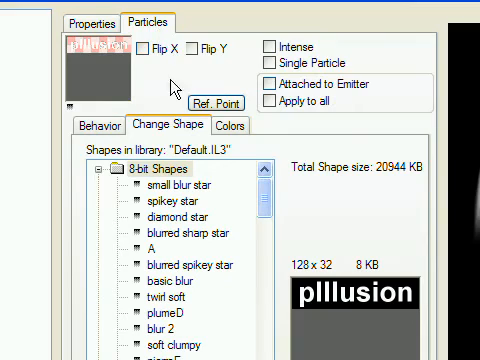
mouse_move(308, 277)
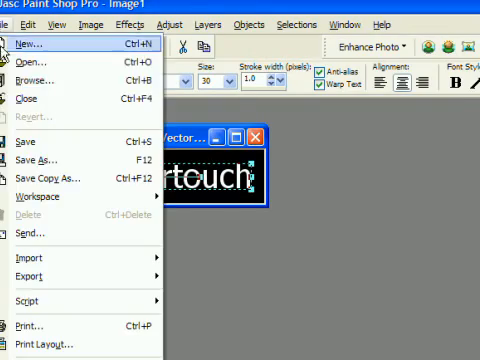
Save a copy of the text image named 'wt_for_import'.
click(56, 177)
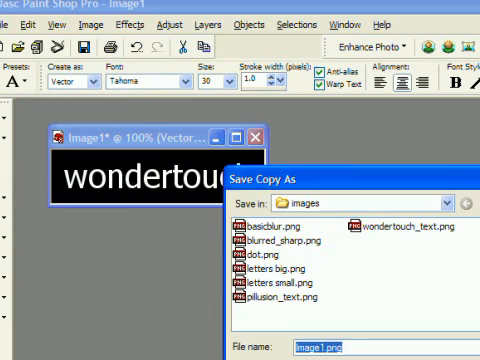
text(wt_for)
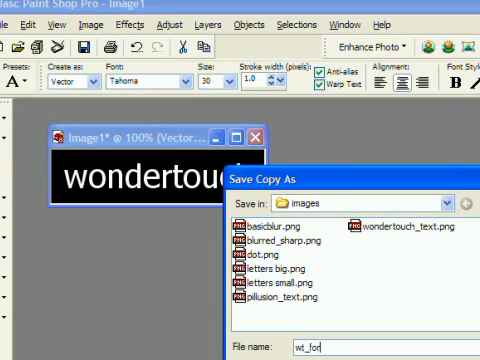
text(import)
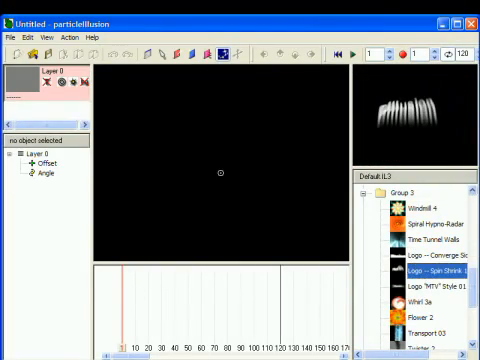
Open the Spin Shrink emitter's Properties, Particles tab, and Change Shape image loader.
right_click(225, 168)
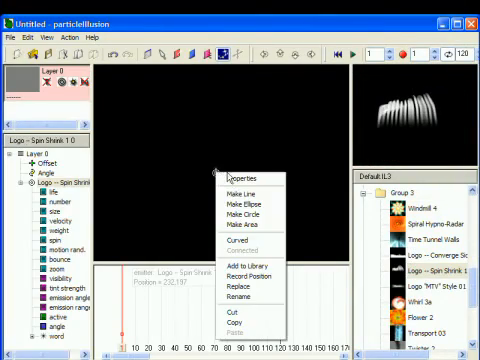
click(242, 170)
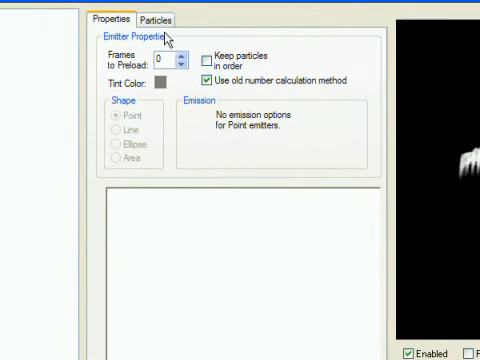
click(152, 19)
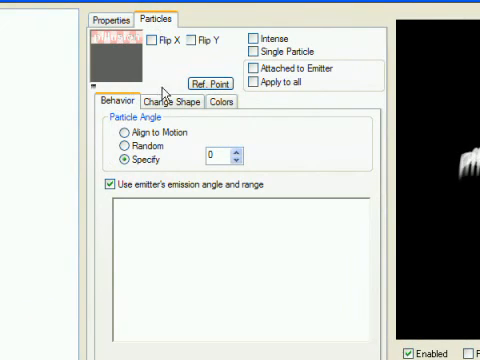
click(170, 101)
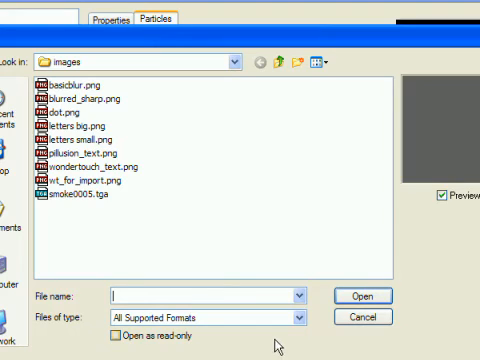
Load wt_for_import.png as the particle shape, then view the Colors settings.
click(85, 183)
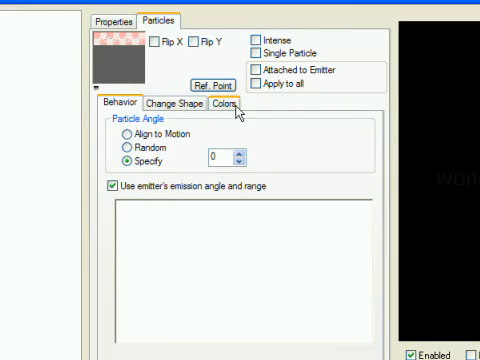
click(205, 79)
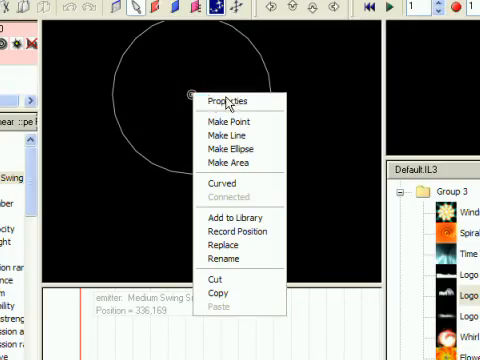
Open Properties for the ellipse emitter on the stage.
click(228, 99)
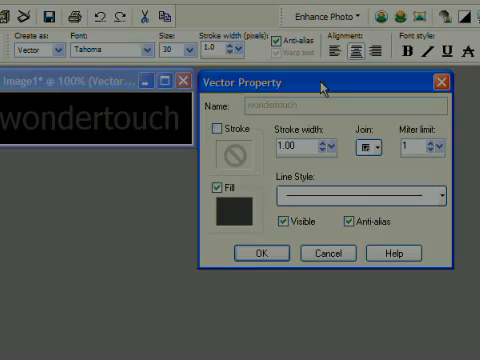
Tick Stroke in the text's Vector Property dialog.
click(222, 128)
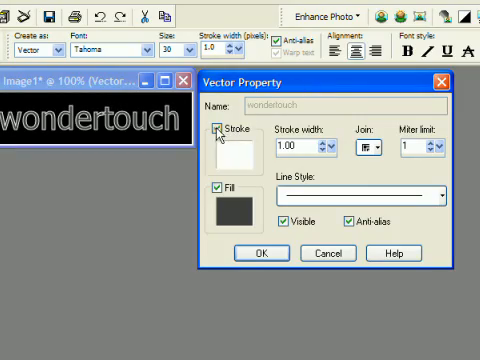